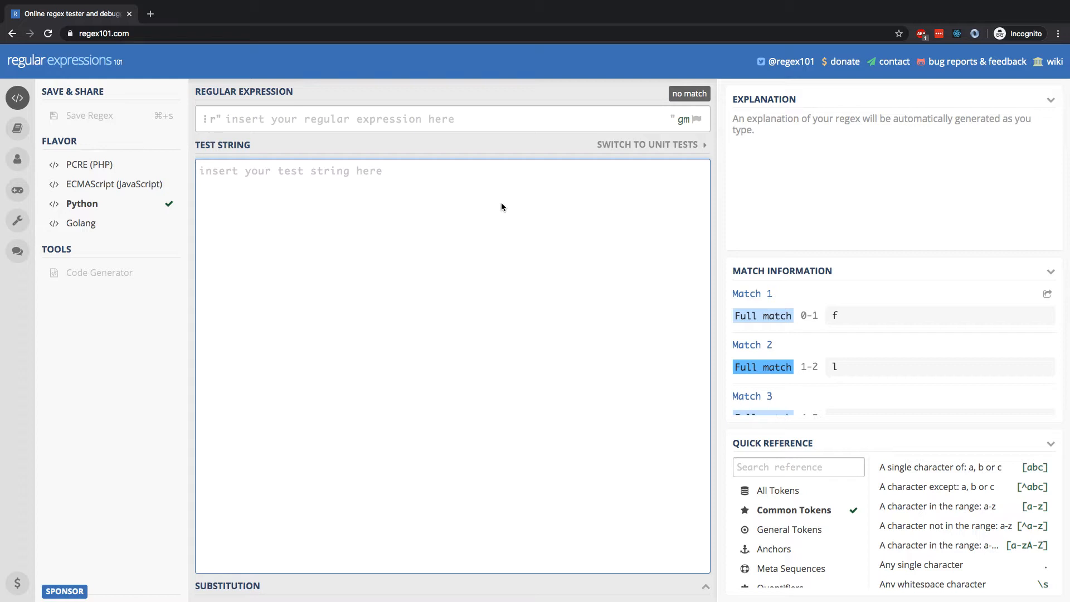
pyautogui.moveTo(962, 467)
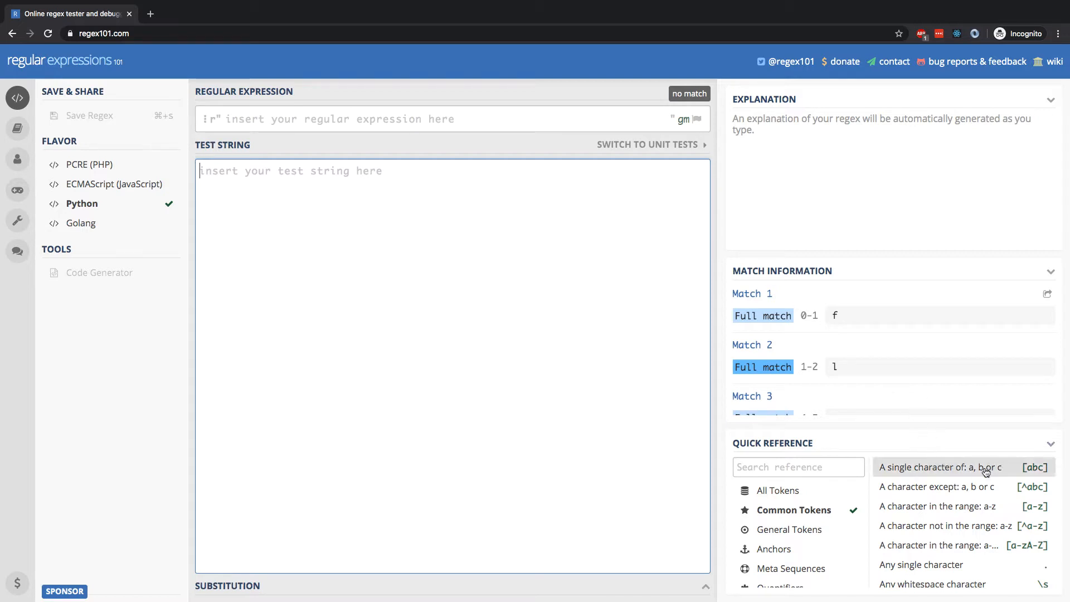
pyautogui.moveTo(1031, 477)
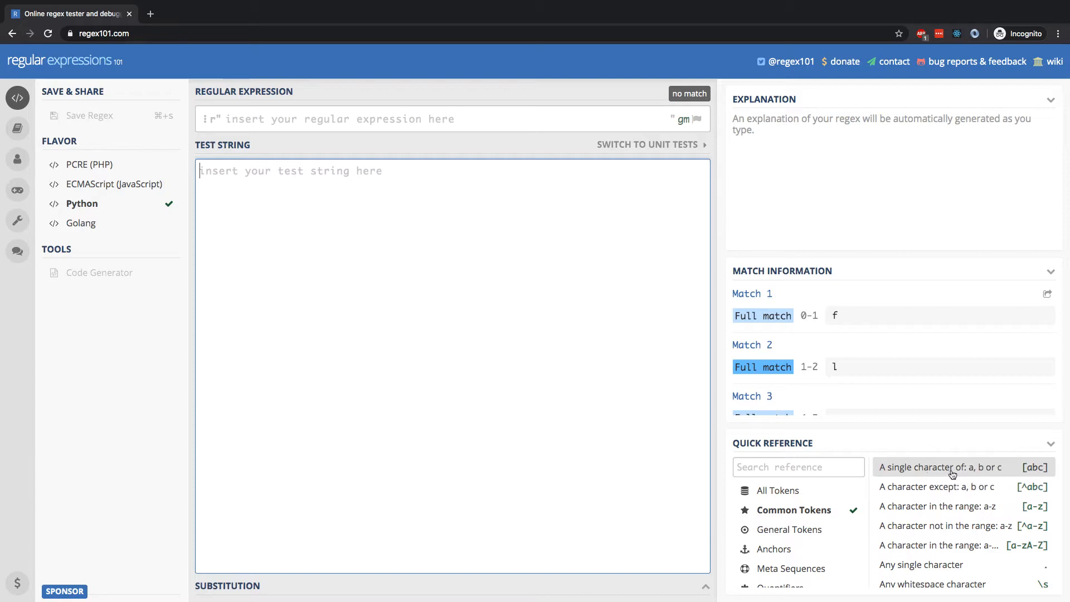
pyautogui.moveTo(980, 472)
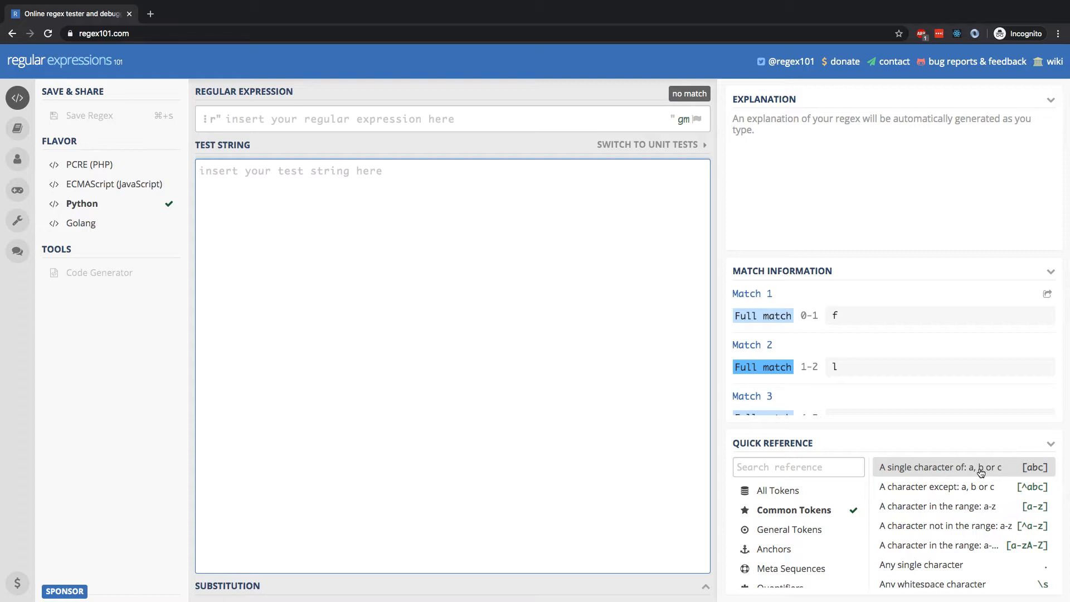
pyautogui.moveTo(631, 374)
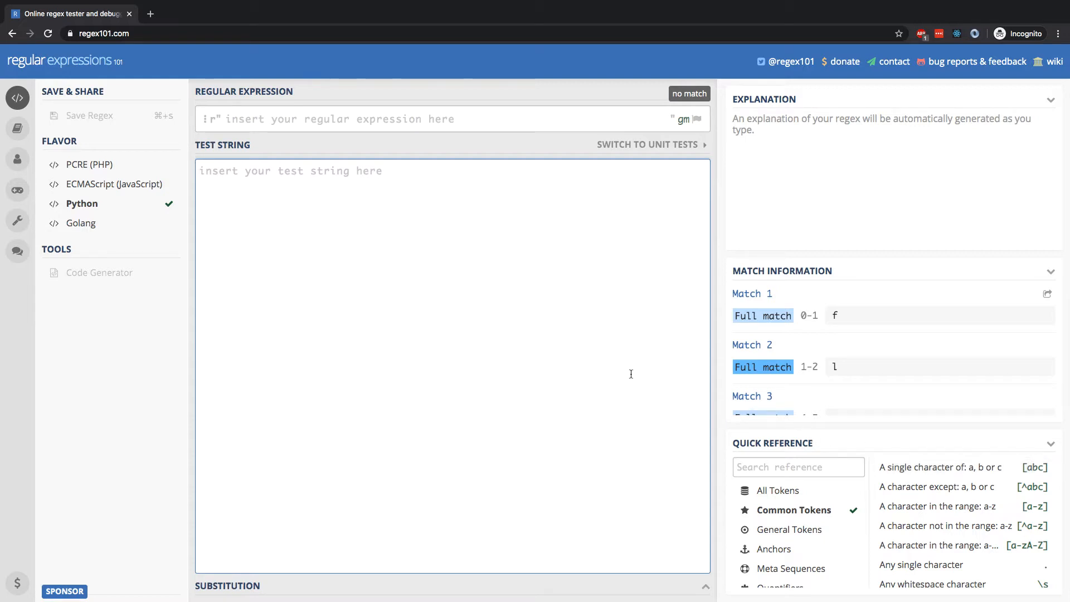
# Enter 'flower power' as the test string and type the letters fwr
pyautogui.write('flow')
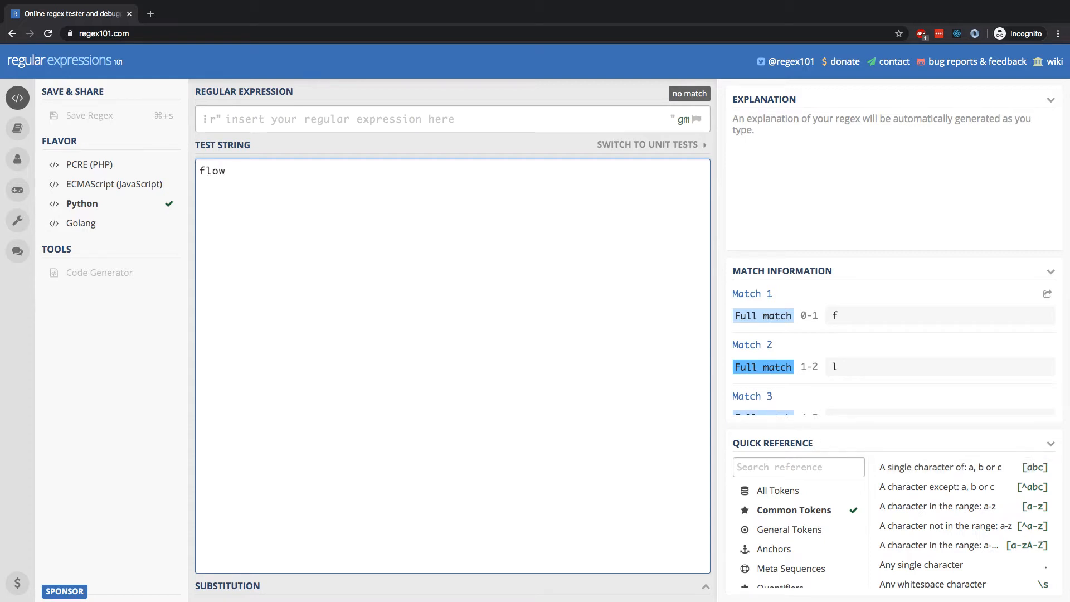
pyautogui.write('er power')
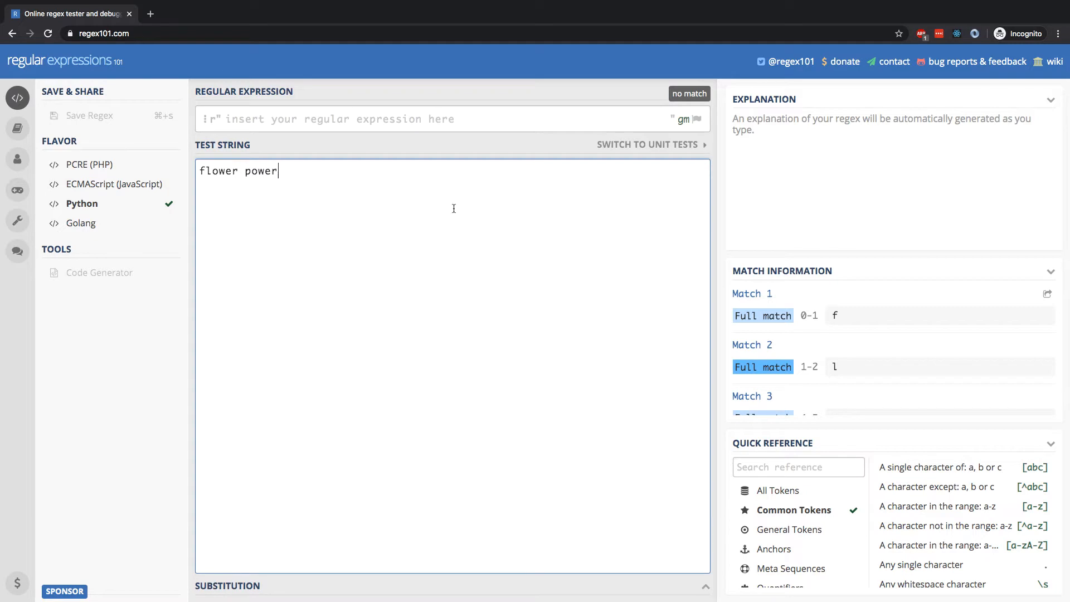
pyautogui.write('fwr')
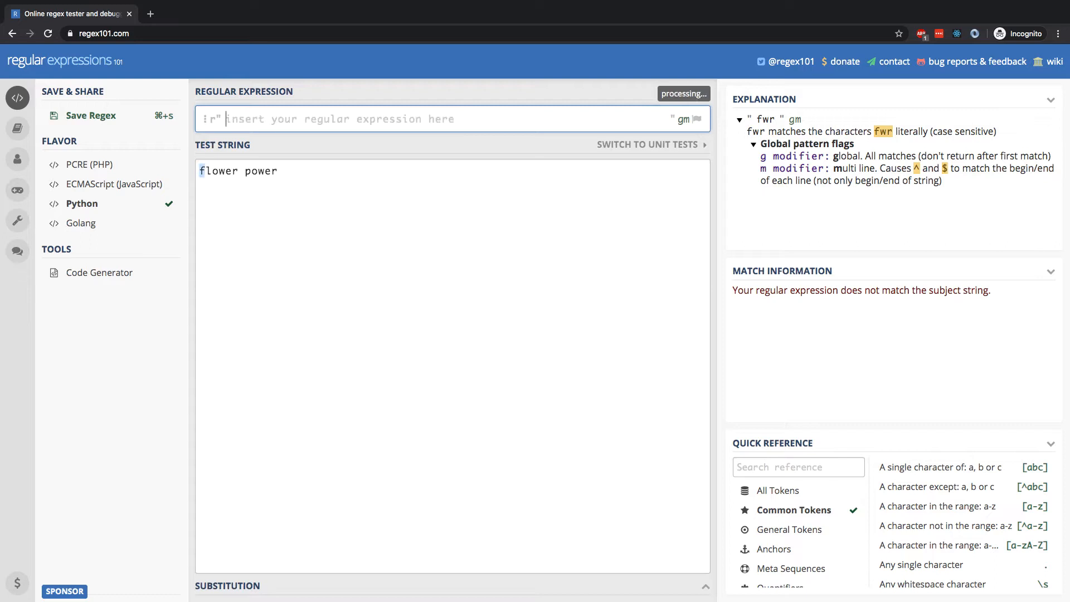
# Type the character class [fwr], then delete and retype its letters to get [wfr]
pyautogui.write('[fwr]')
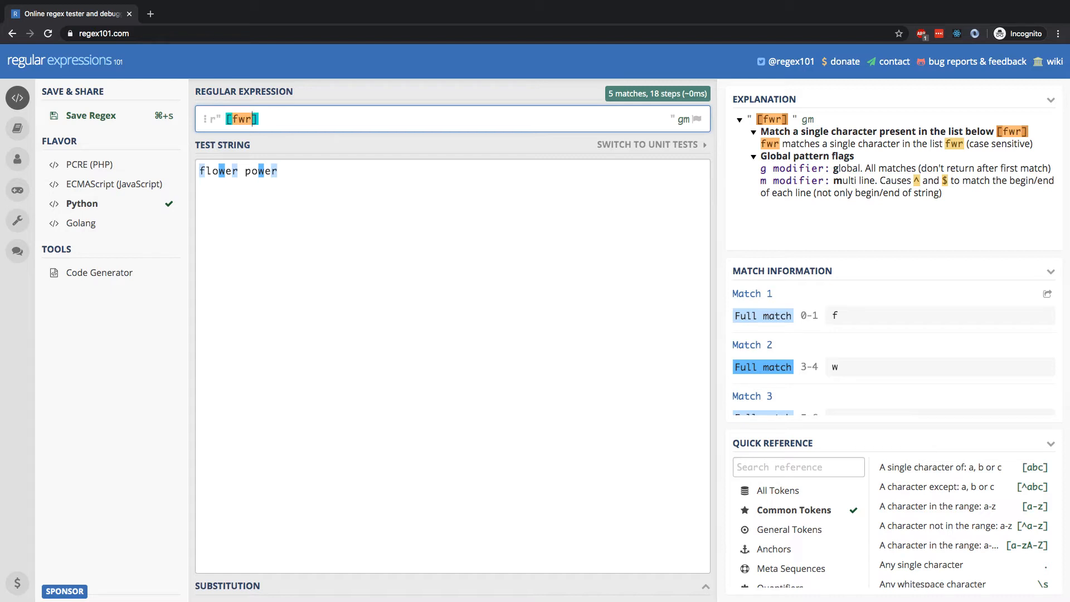
pyautogui.press('Backspace')
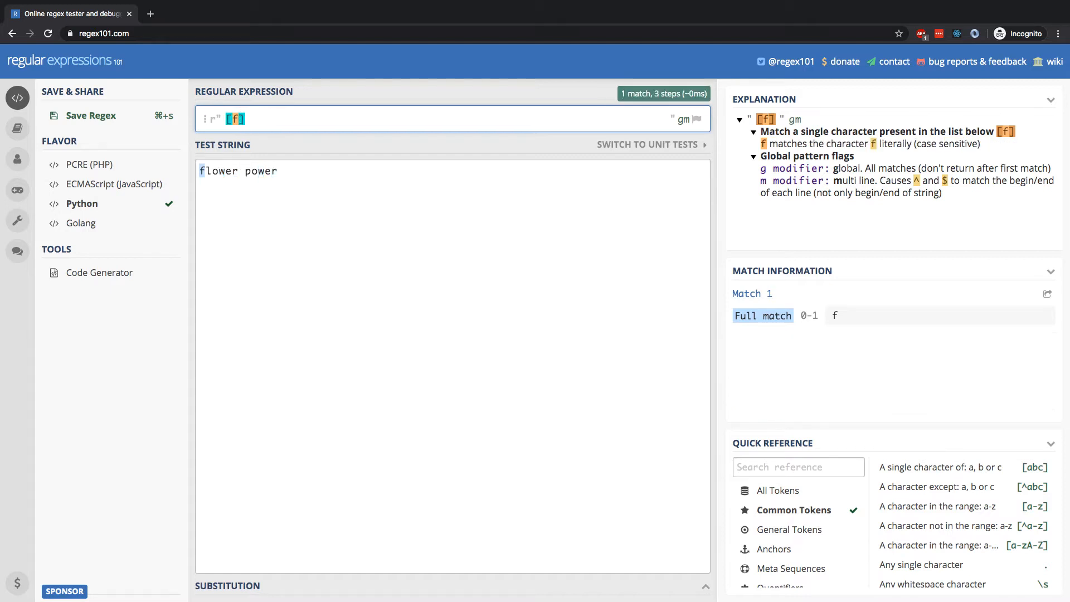
pyautogui.write('w')
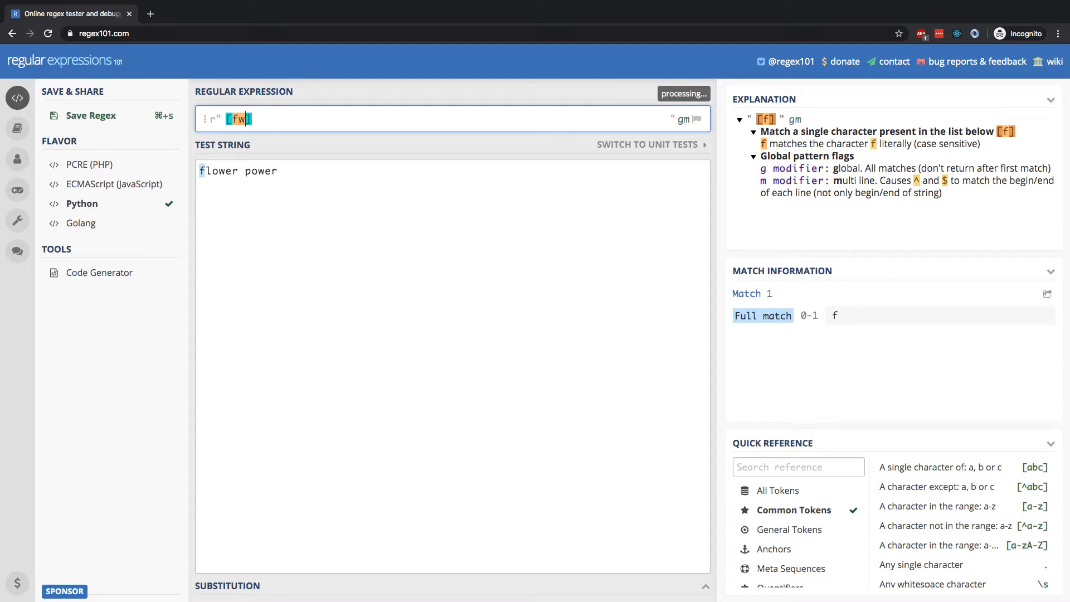
pyautogui.write('w')
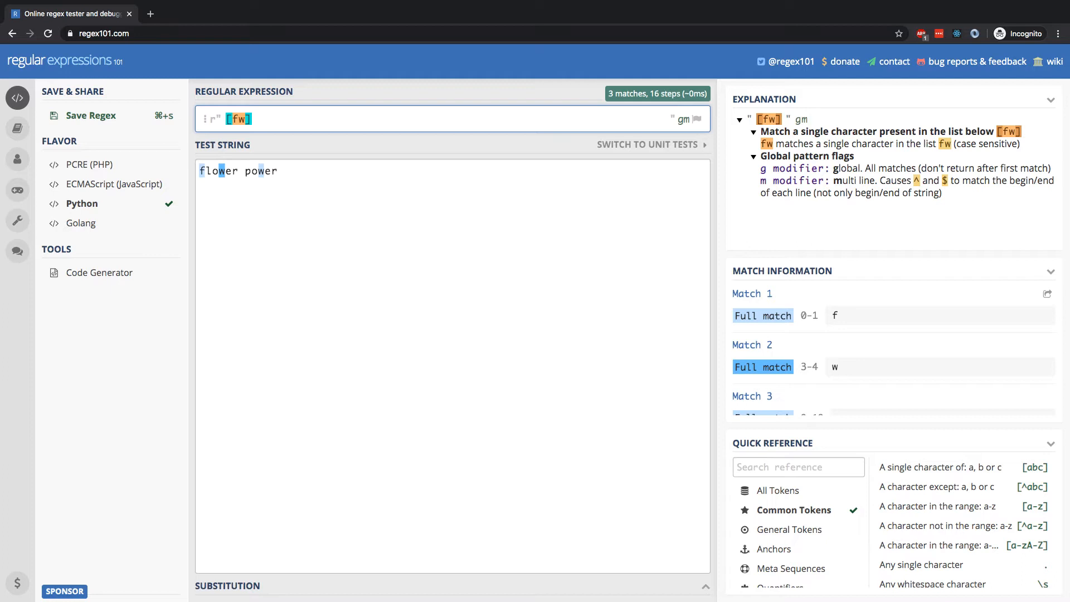
pyautogui.write('r')
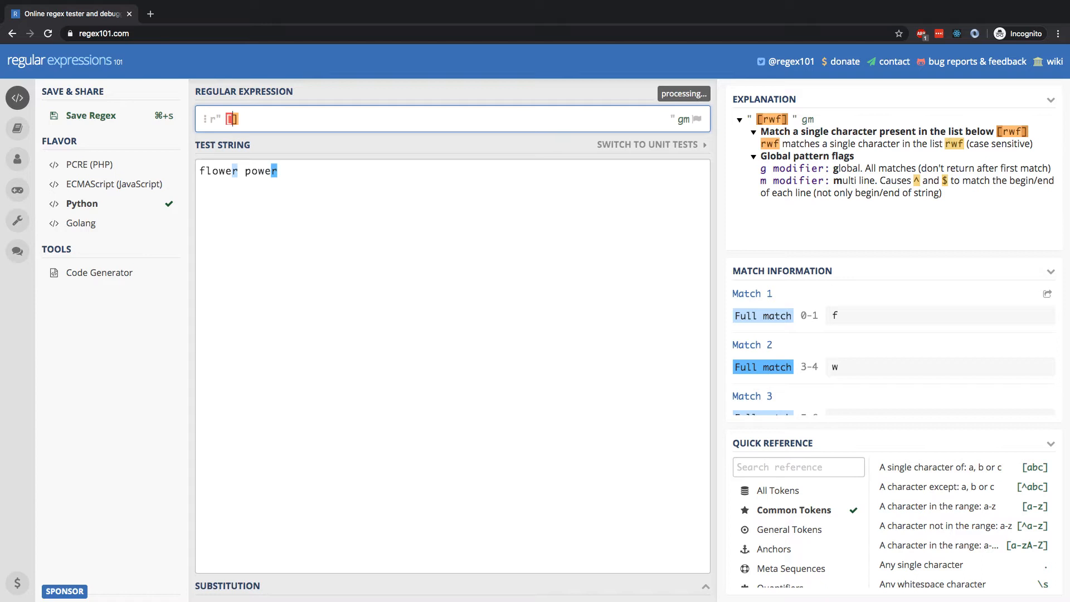
pyautogui.write('wfr')
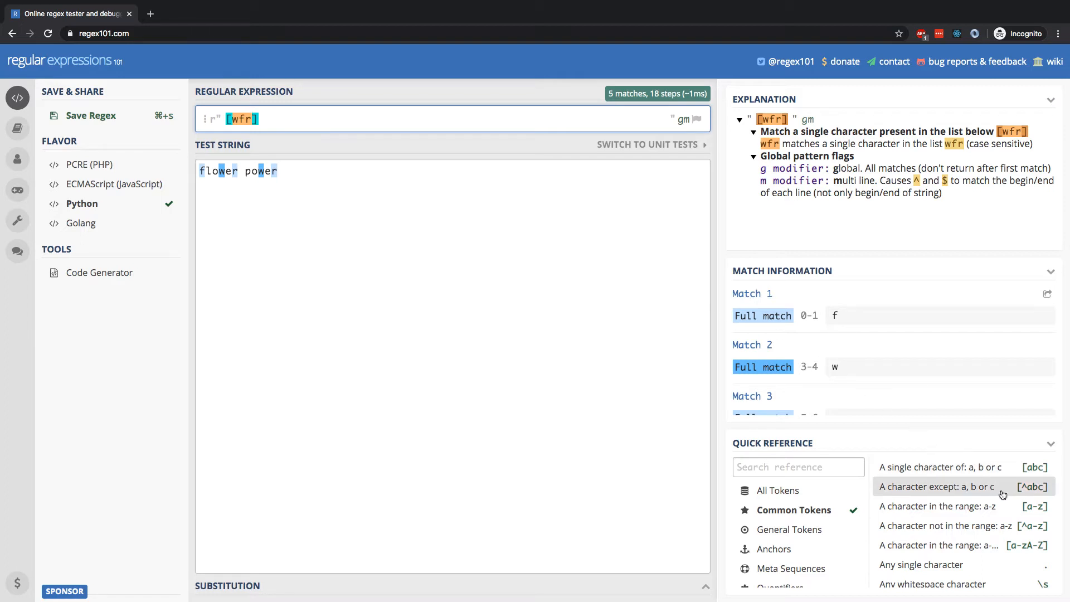
pyautogui.moveTo(1027, 495)
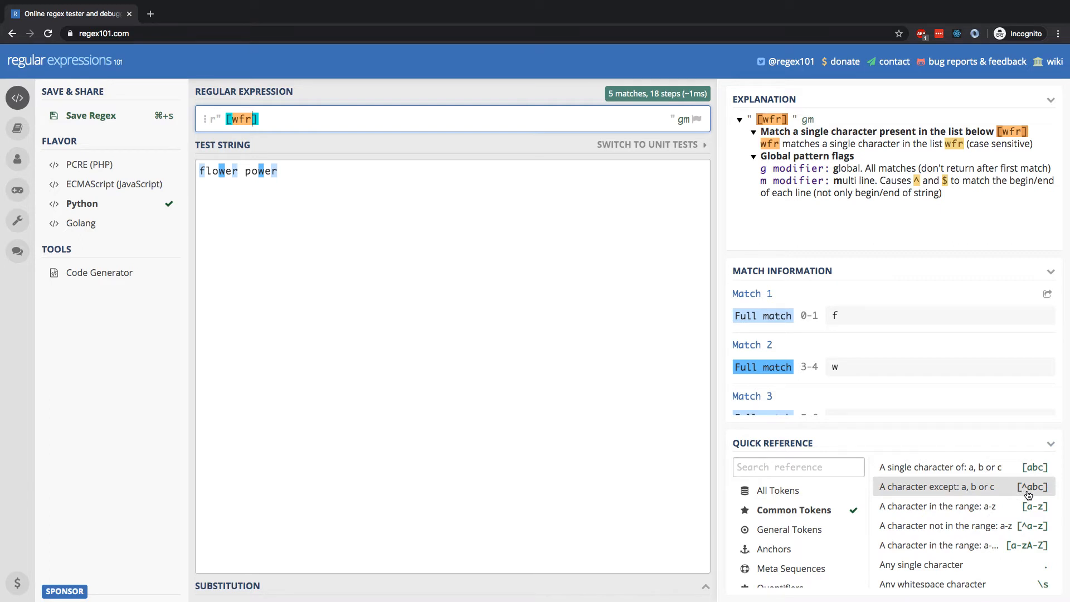
pyautogui.moveTo(954, 495)
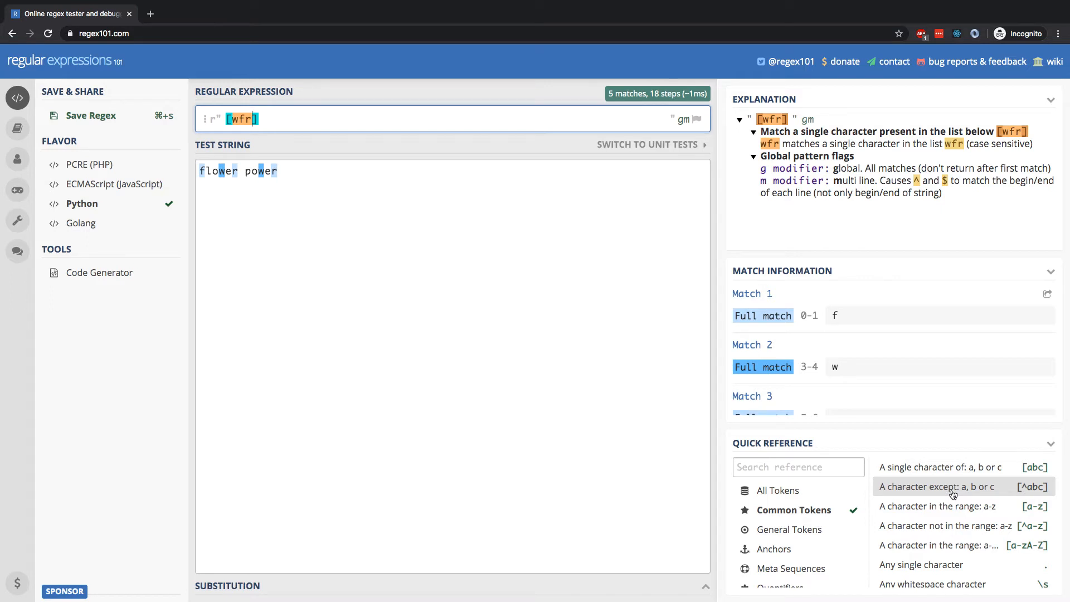
pyautogui.moveTo(556, 345)
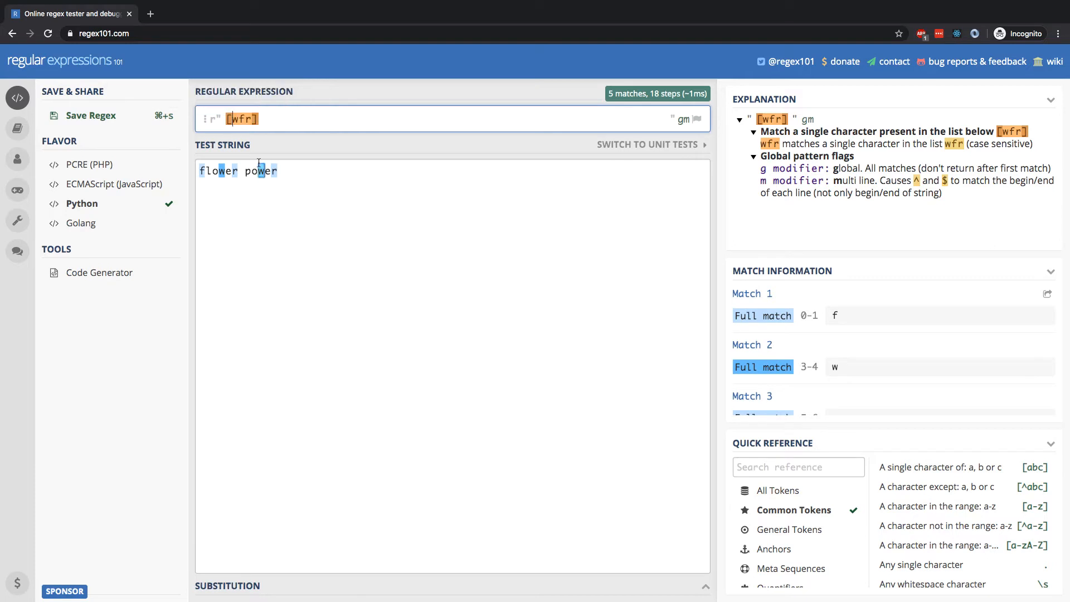
pyautogui.moveTo(326, 314)
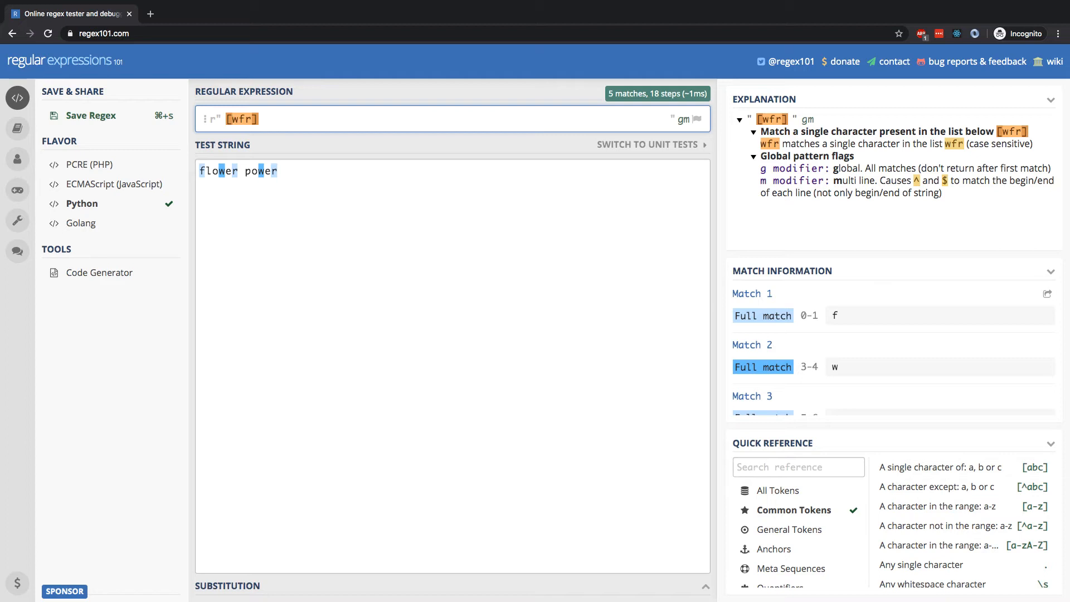
# Insert ^ after the opening bracket to make the negated class [^wfr]
pyautogui.write('^')
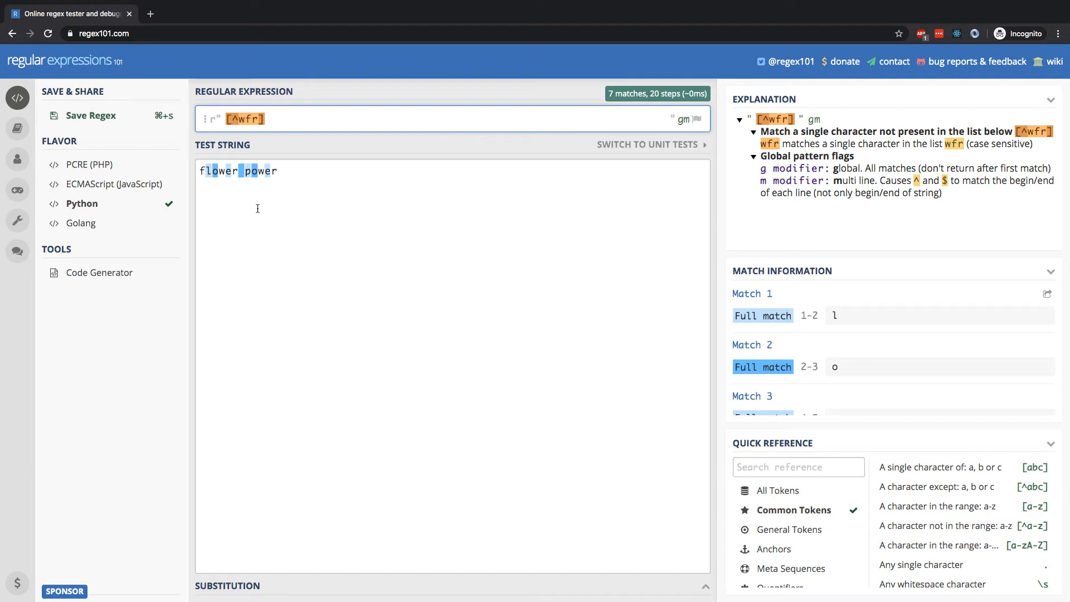
pyautogui.moveTo(931, 448)
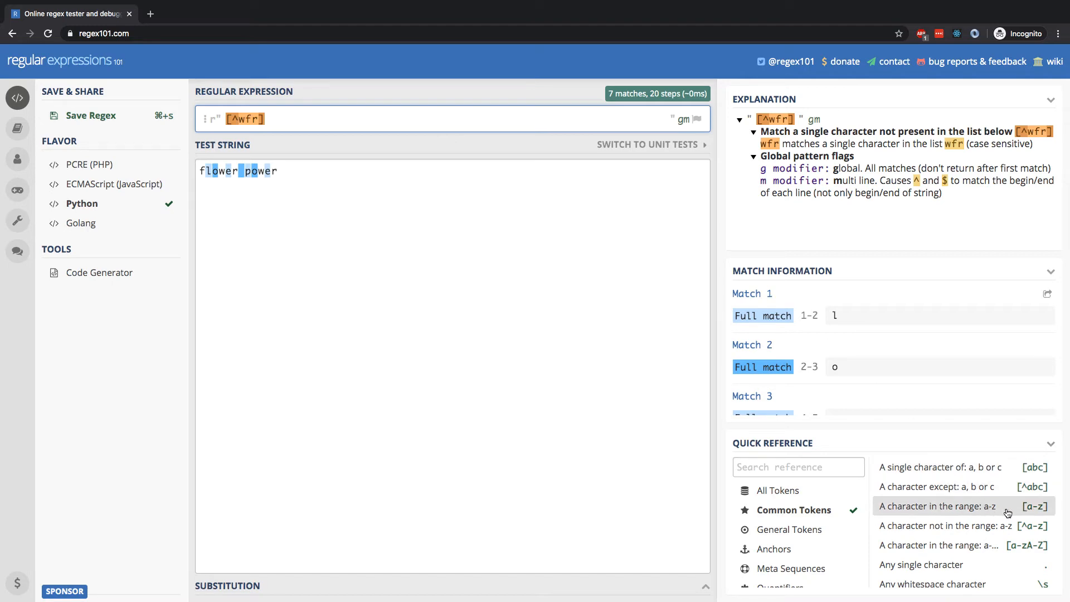
pyautogui.moveTo(900, 426)
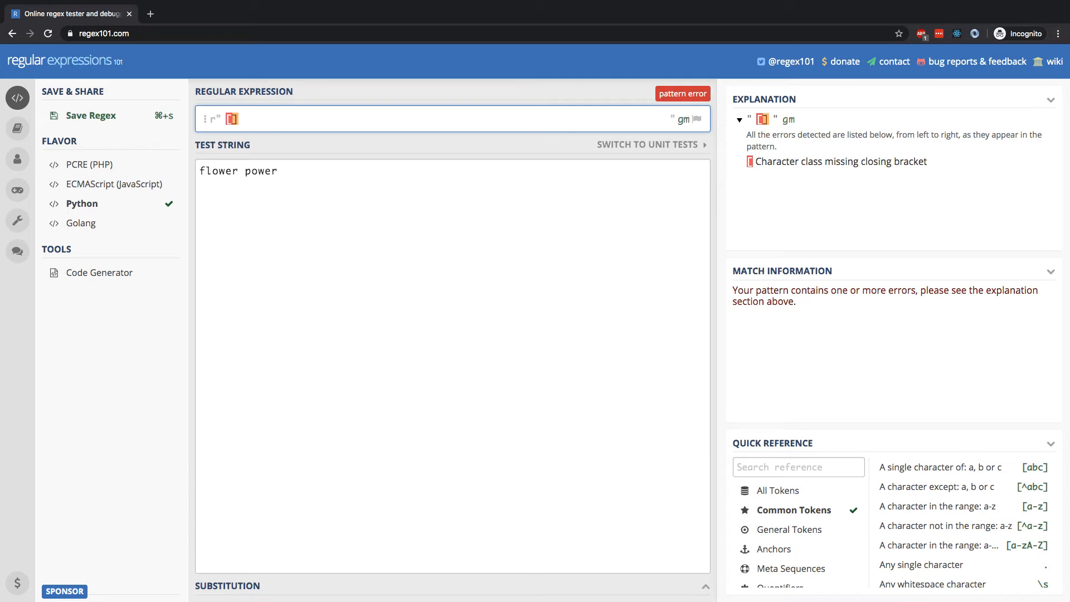
# Replace the pattern with [abcdef], then edit it down to the range [a-l]
pyautogui.write('[abcdef]')
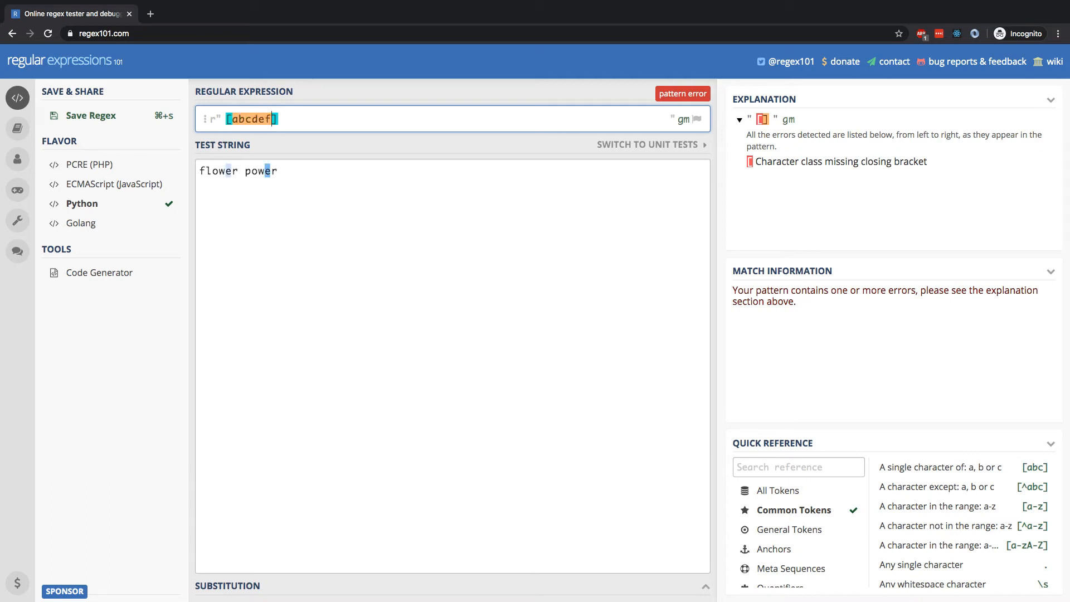
pyautogui.write(']')
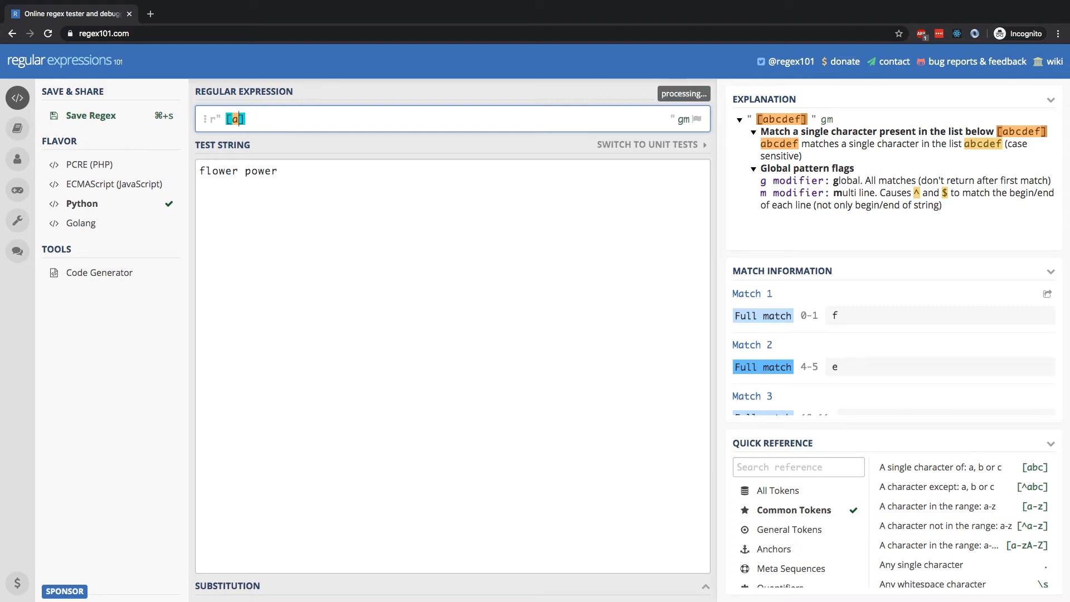
pyautogui.press('Backspace')
pyautogui.write('-l')
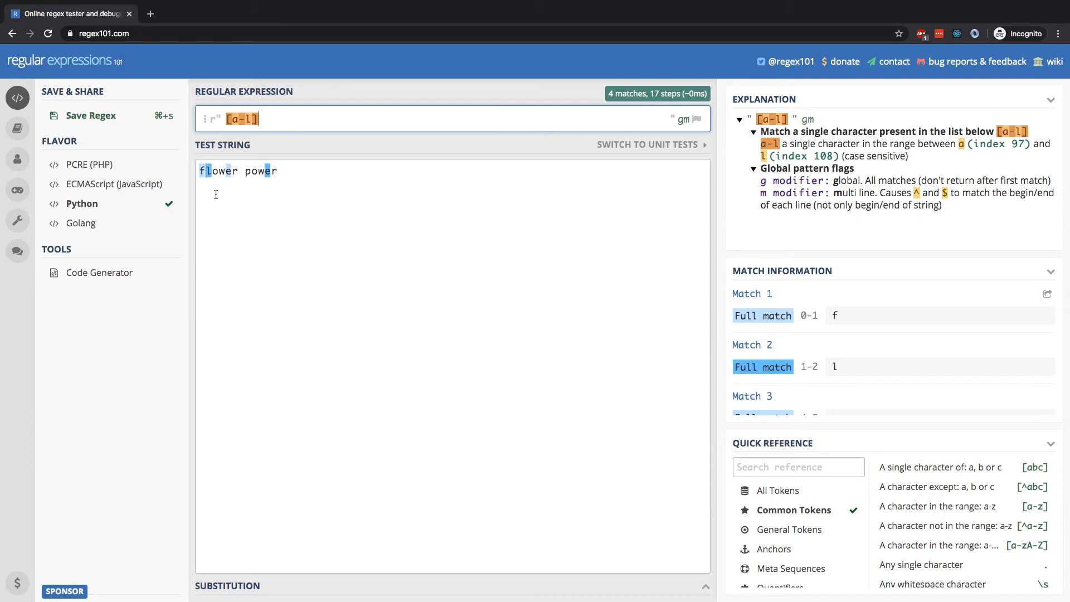
pyautogui.moveTo(241, 210)
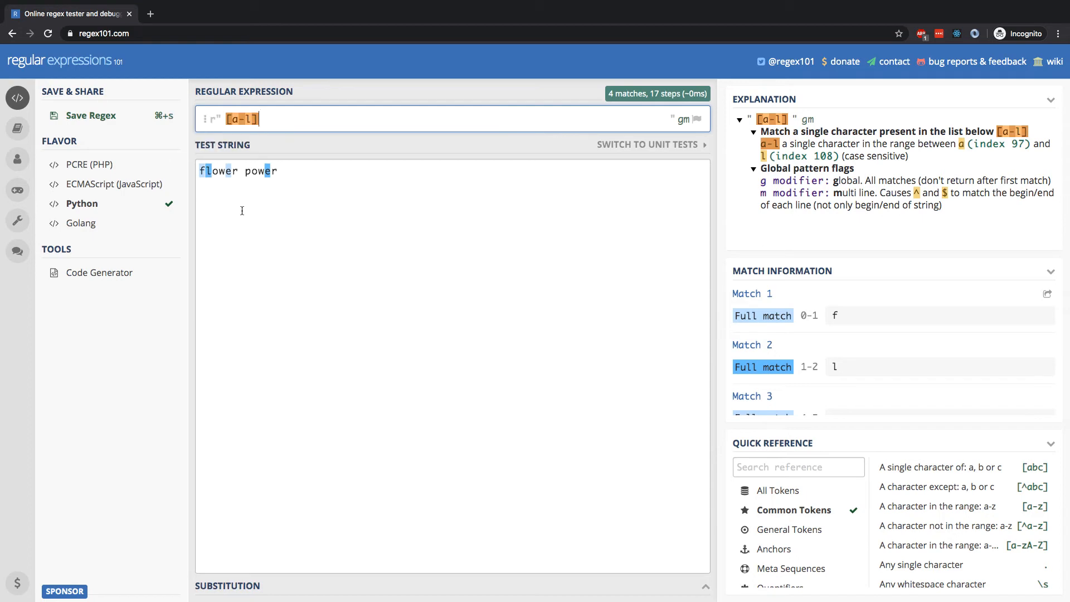
pyautogui.moveTo(240, 118)
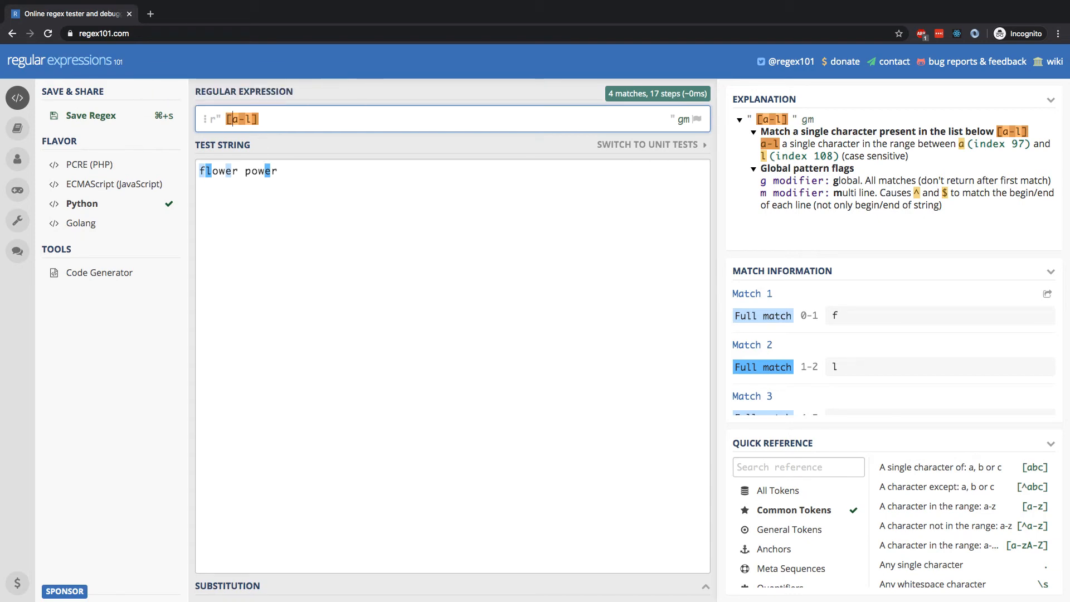
pyautogui.write('^')
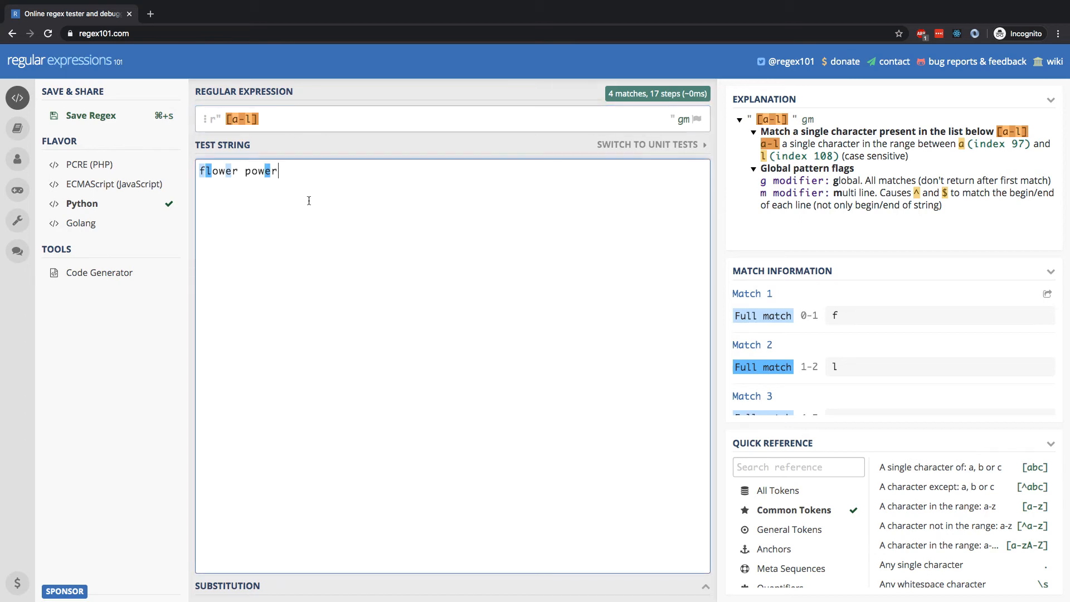
pyautogui.write('A')
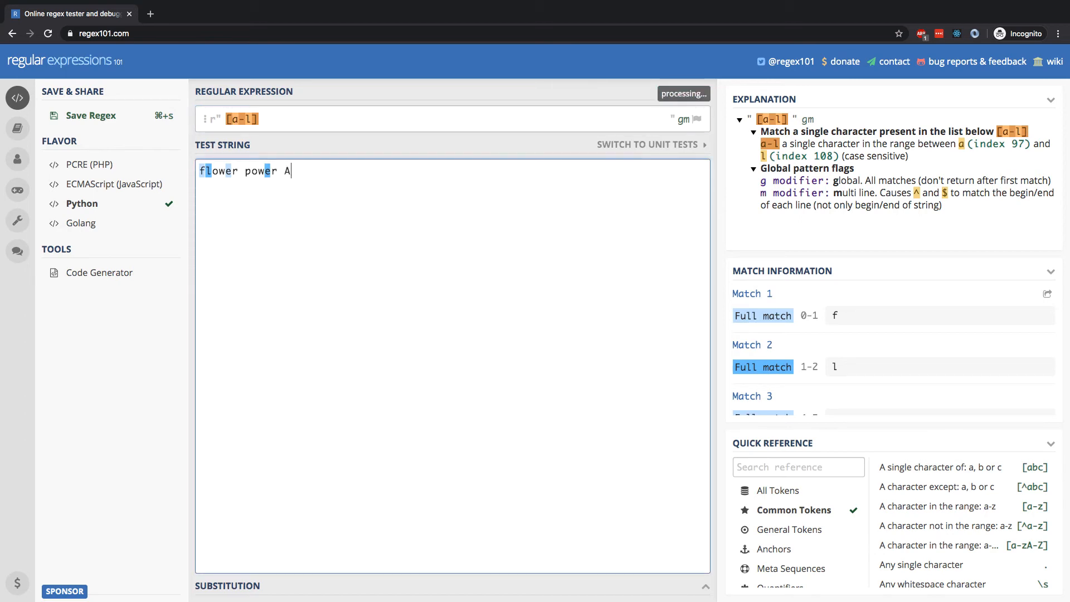
pyautogui.write('BC')
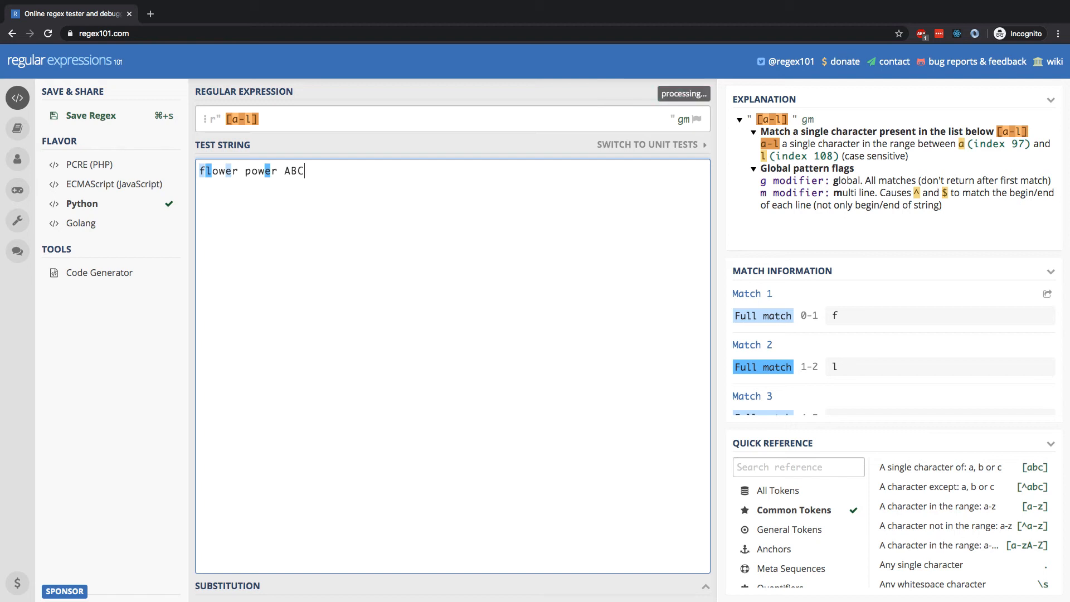
pyautogui.write('D')
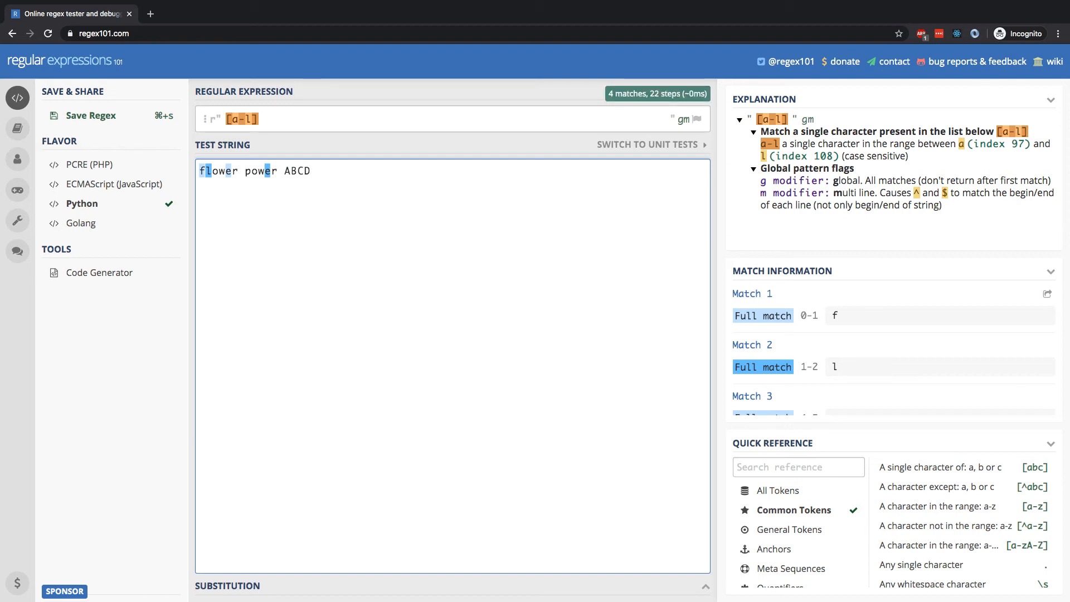
pyautogui.moveTo(240, 119)
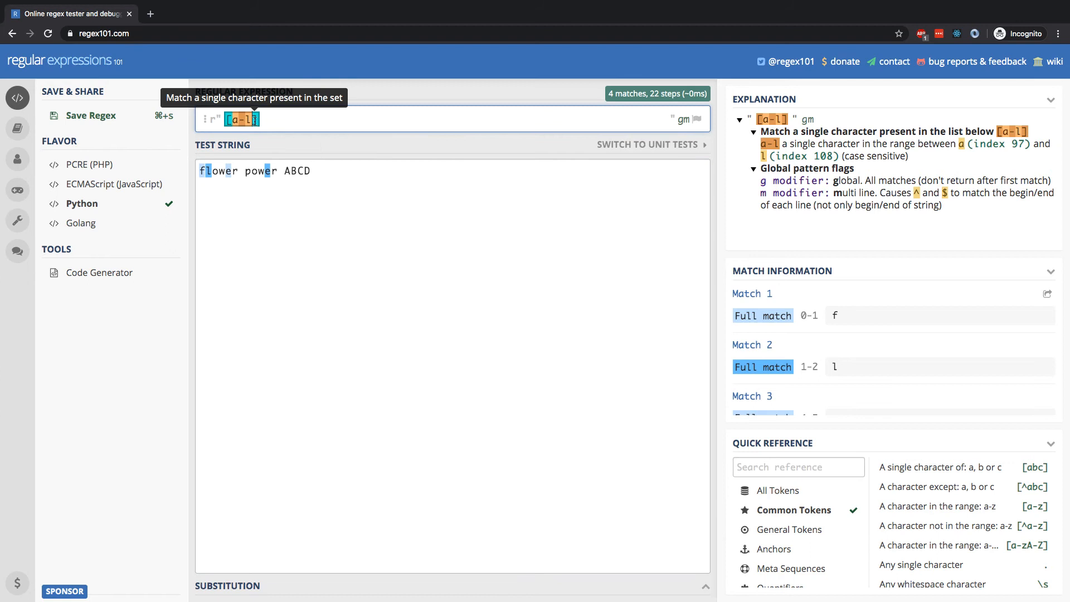
pyautogui.moveTo(398, 221)
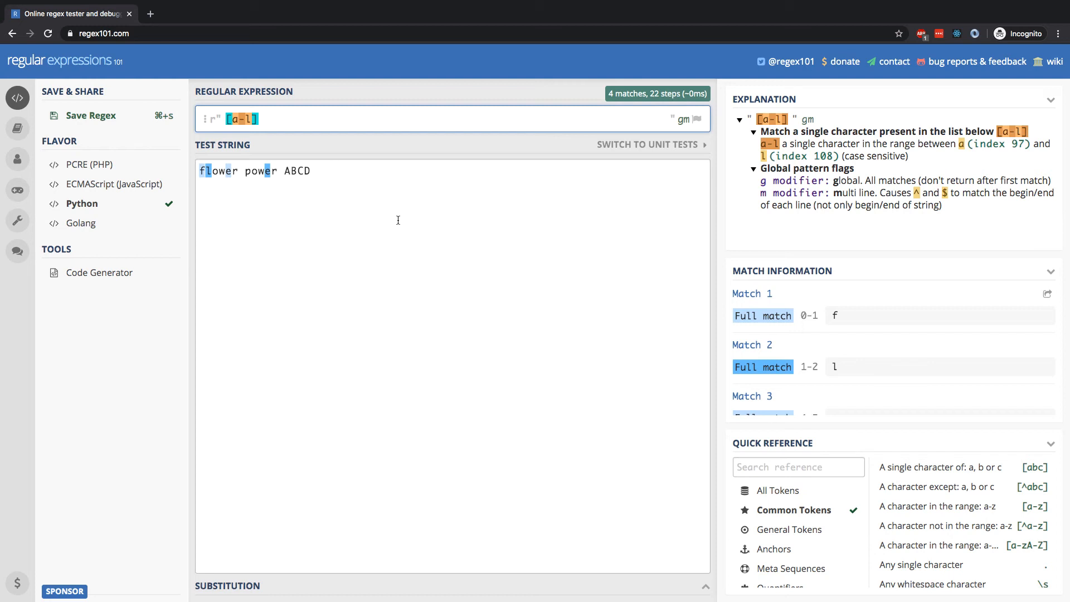
pyautogui.write('A-L')
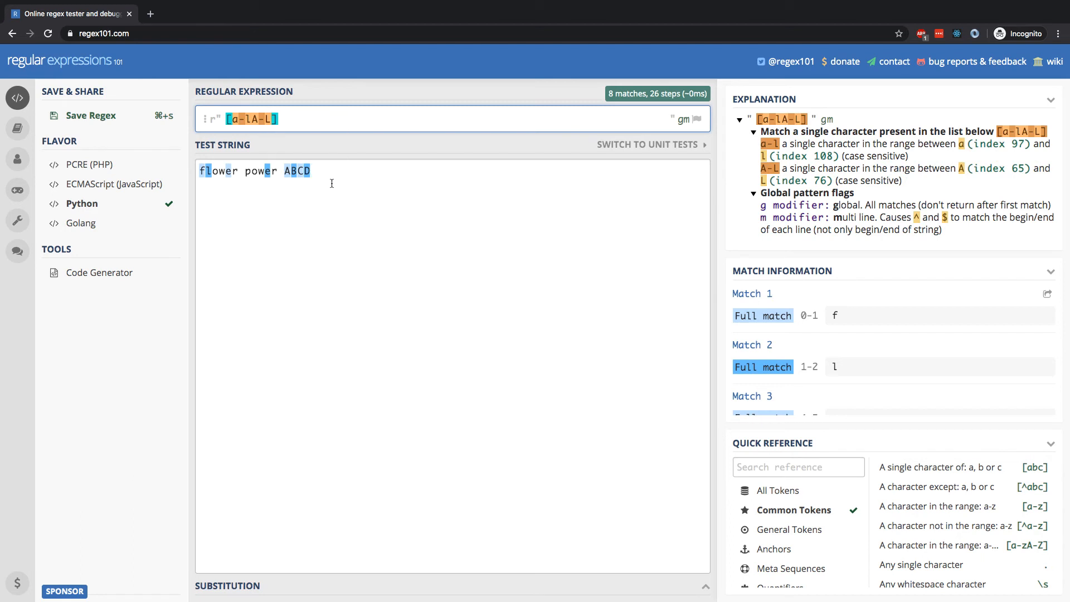
pyautogui.moveTo(294, 151)
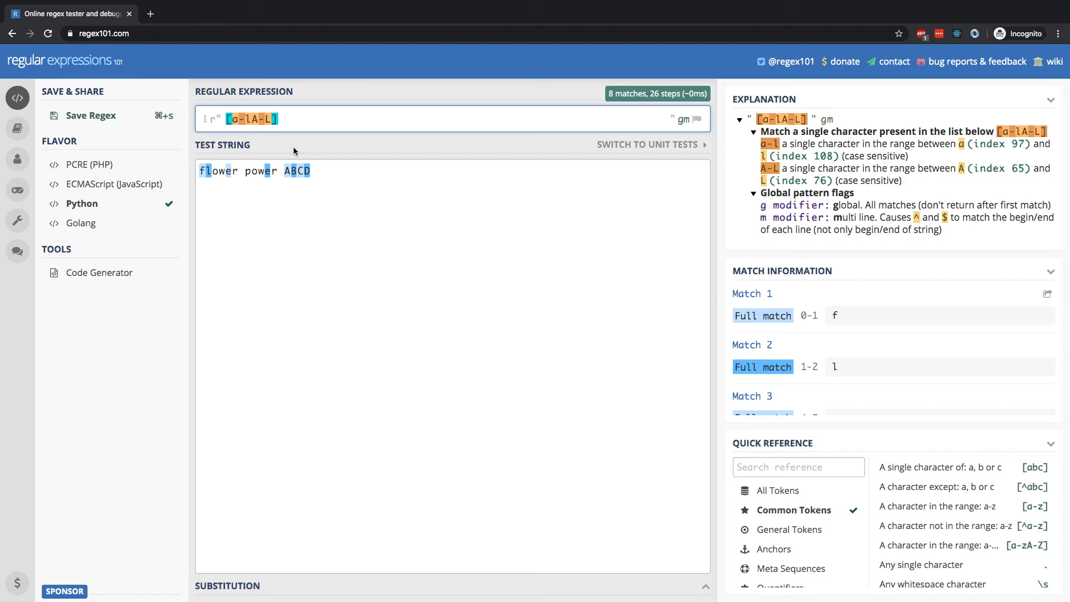
pyautogui.moveTo(237, 119)
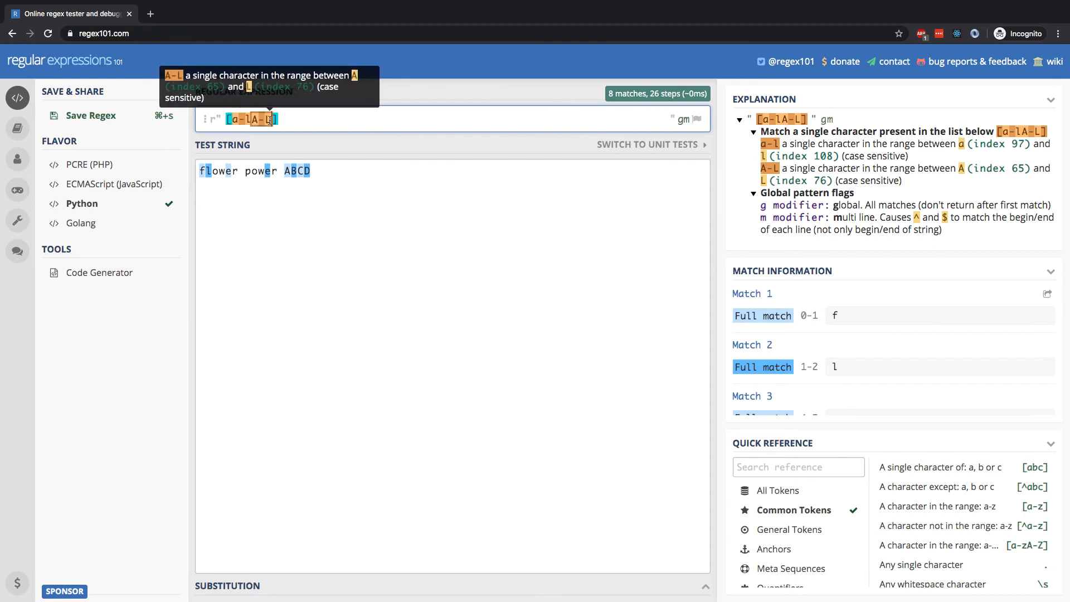
pyautogui.moveTo(317, 165)
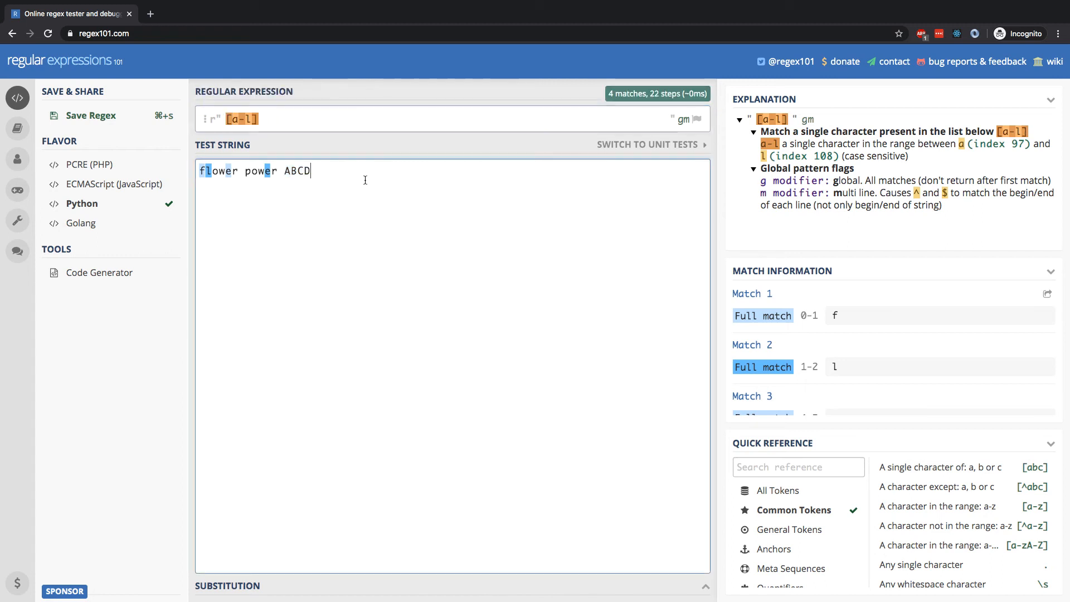
pyautogui.press('BackSpace')
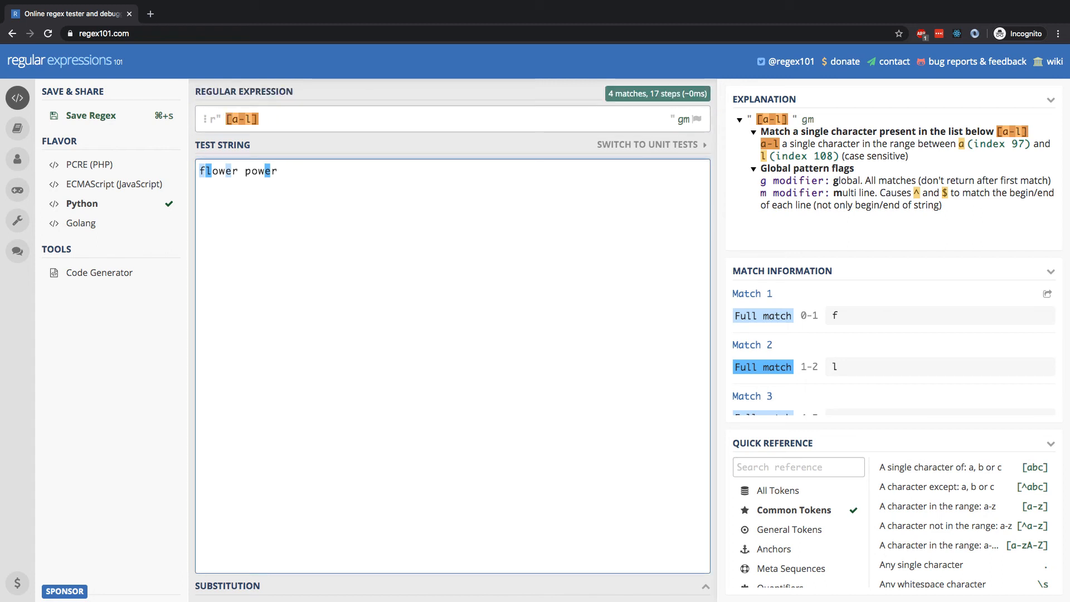